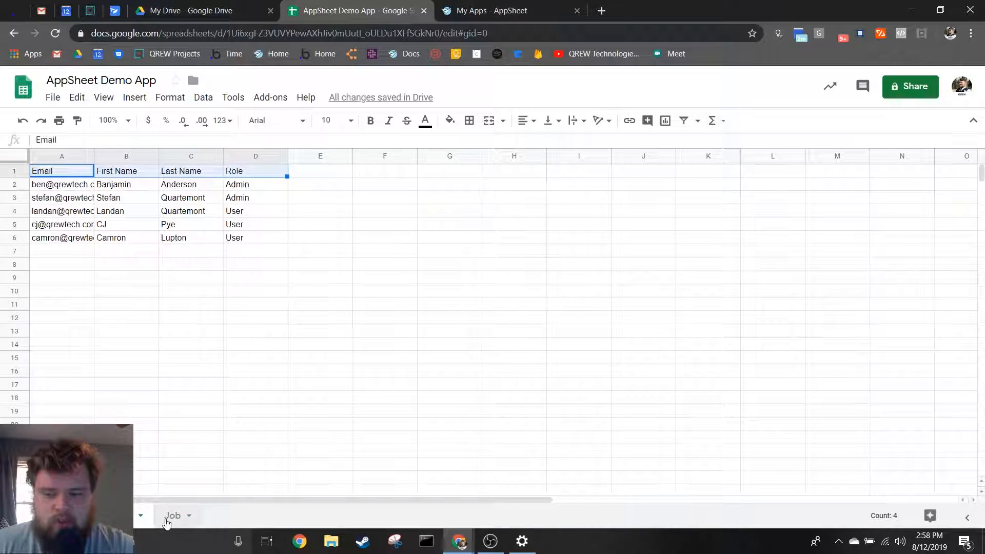
# Step: Review the employee spreadsheet's header and data rows, then switch to the appsheet.com home page
pyautogui.click(173, 516)
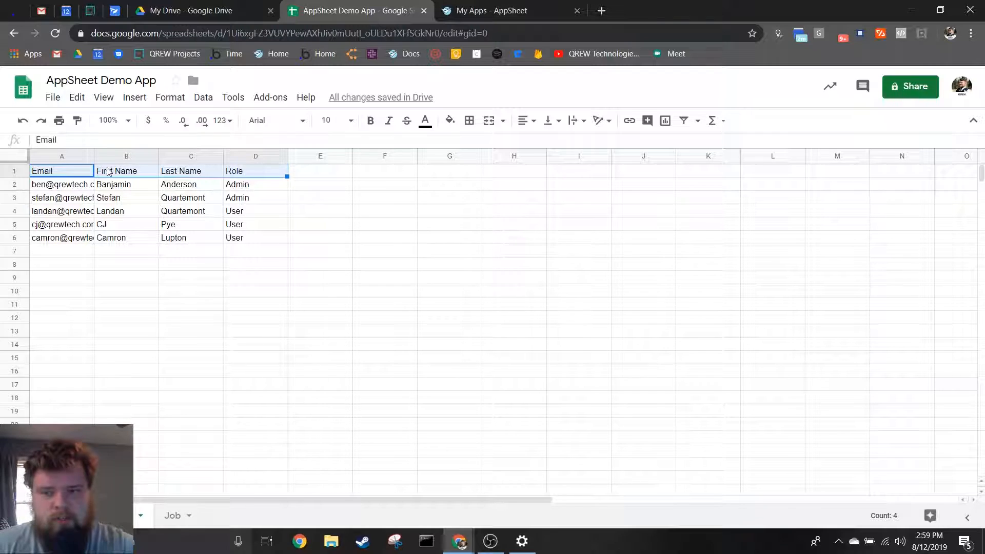
pyautogui.click(255, 344)
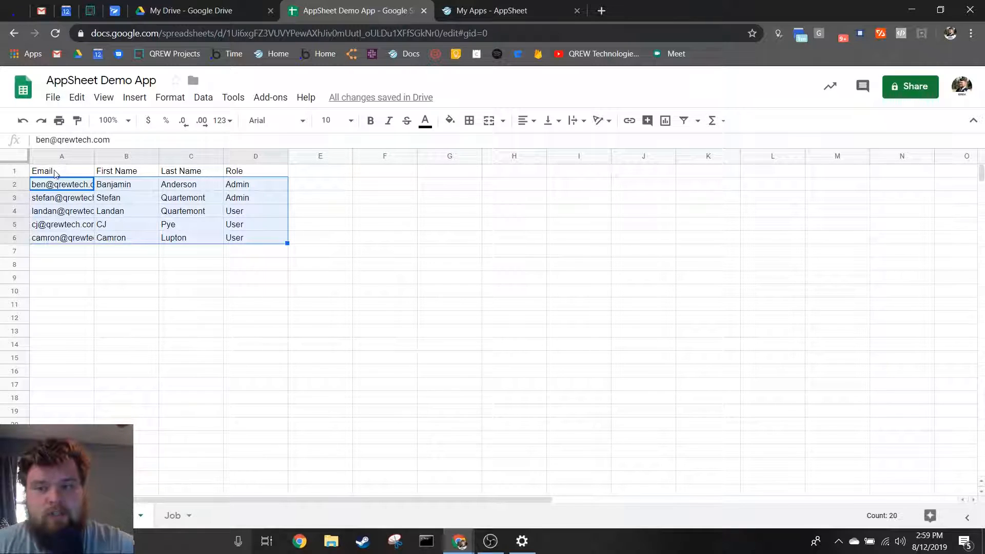
pyautogui.click(62, 170)
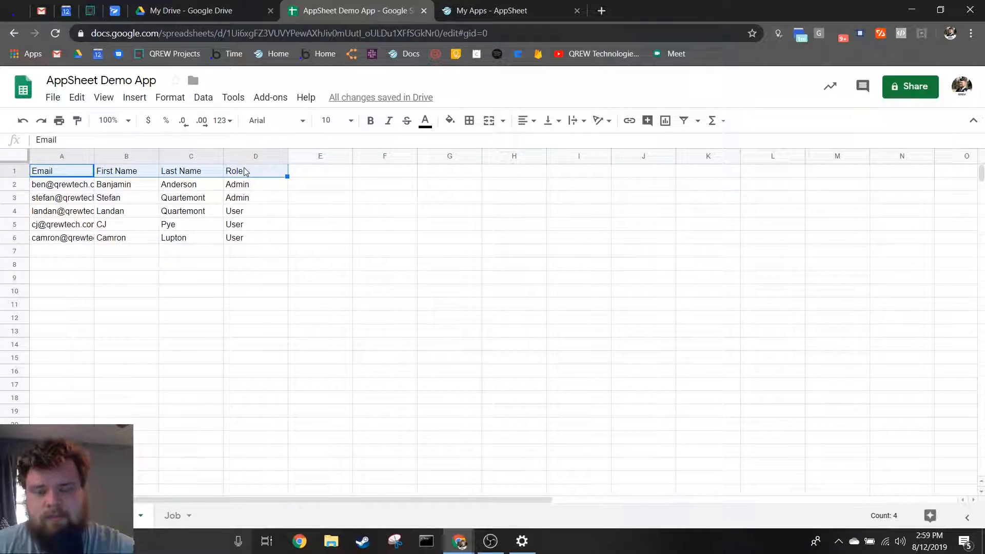
pyautogui.click(255, 277)
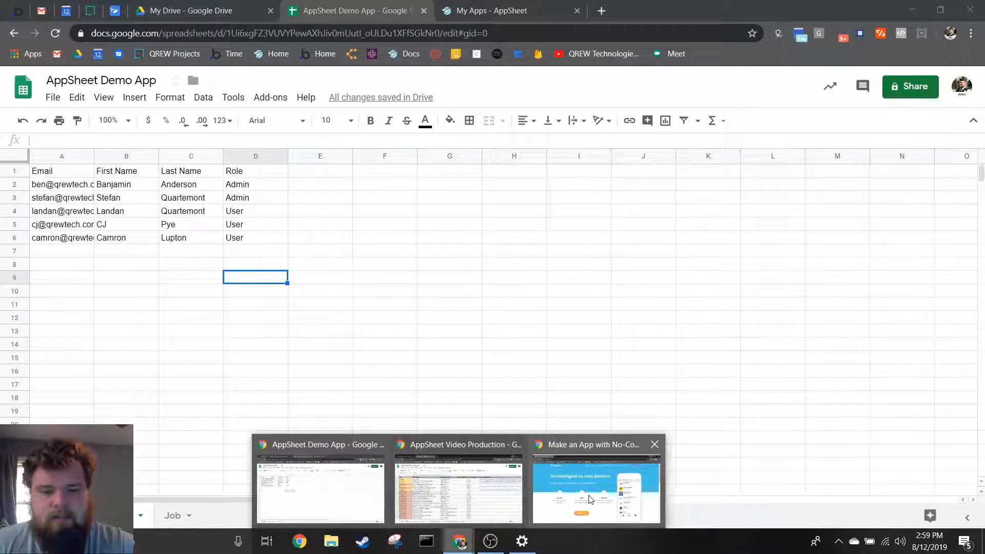
pyautogui.click(595, 490)
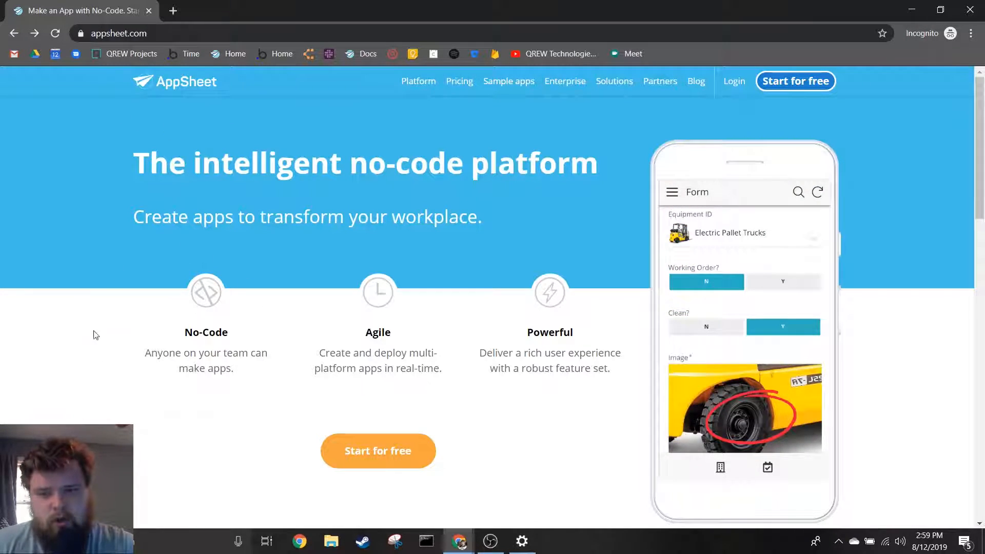
pyautogui.moveTo(119, 297)
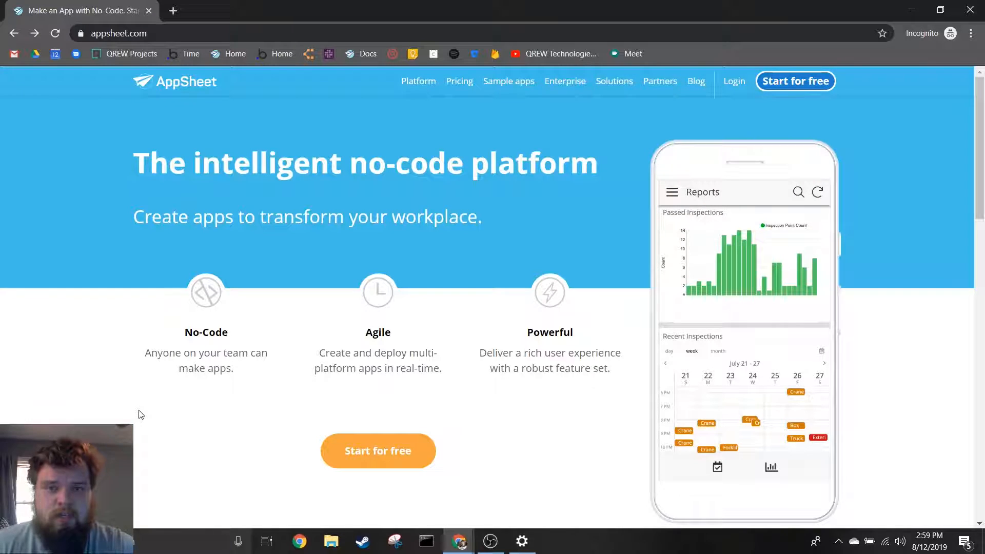
pyautogui.moveTo(499, 190)
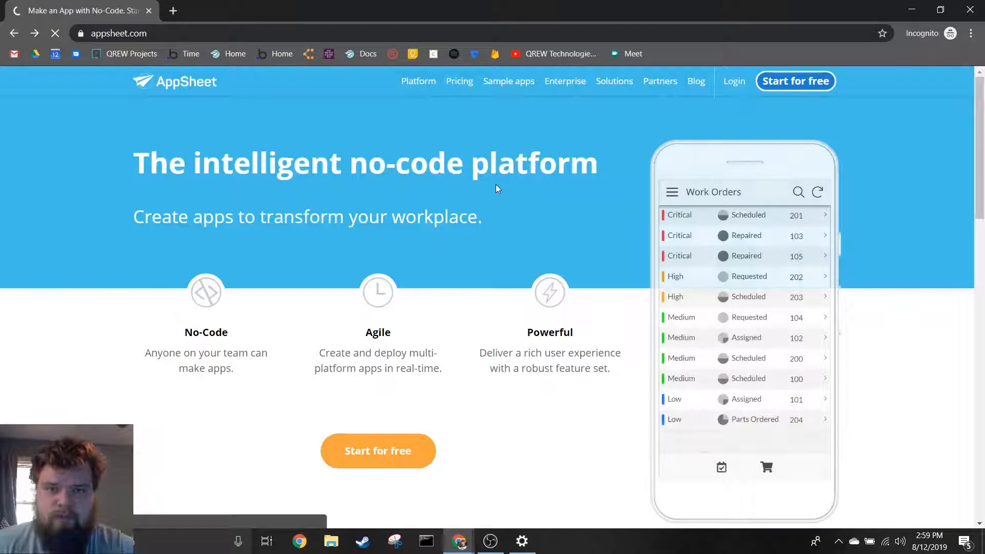
# Step: Reach the Start with your data page via Start for free, then return to the employee spreadsheet
pyautogui.click(377, 451)
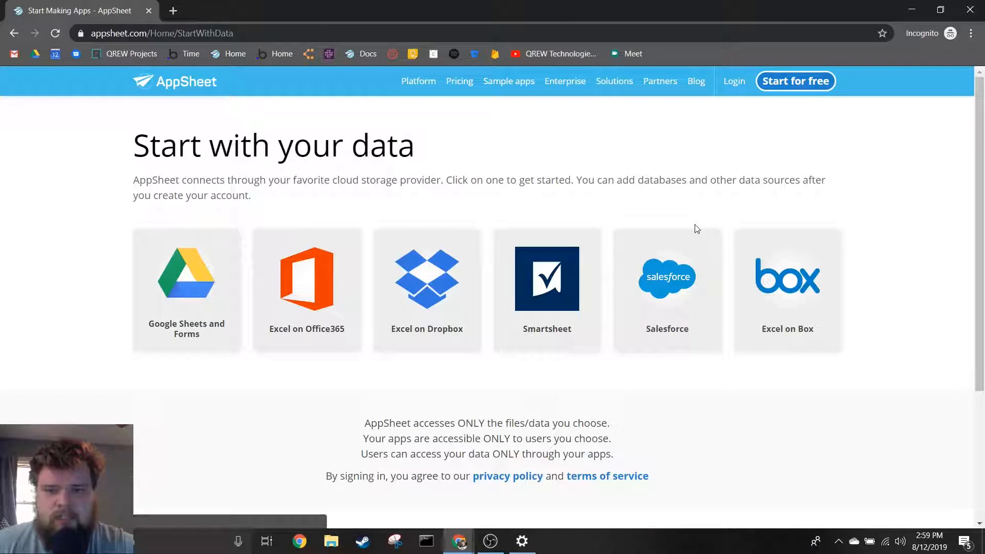
pyautogui.moveTo(161, 256)
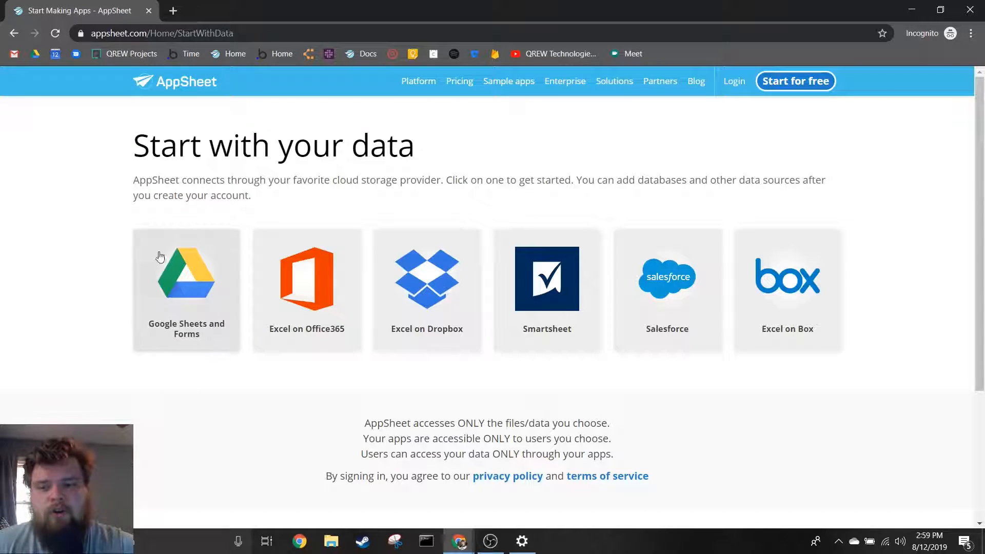
pyautogui.click(185, 277)
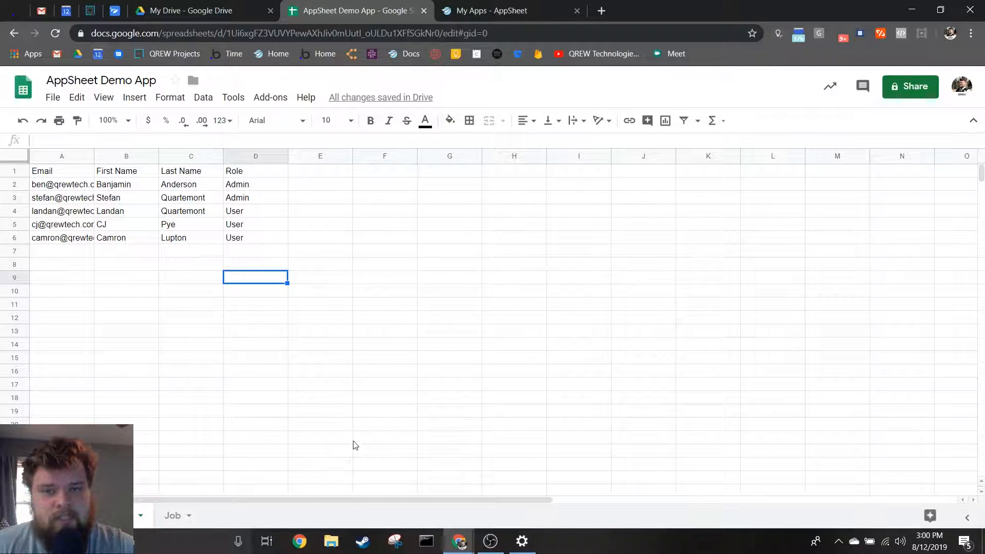
# Step: From My Apps, create a new mobile app named 'AppSheet Demo App' with category Other
pyautogui.click(503, 11)
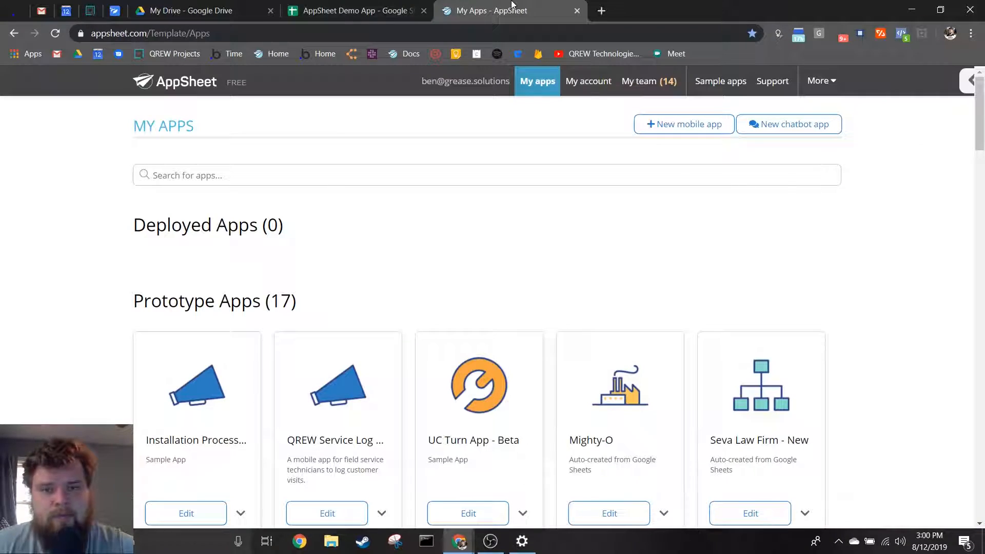
pyautogui.moveTo(585, 342)
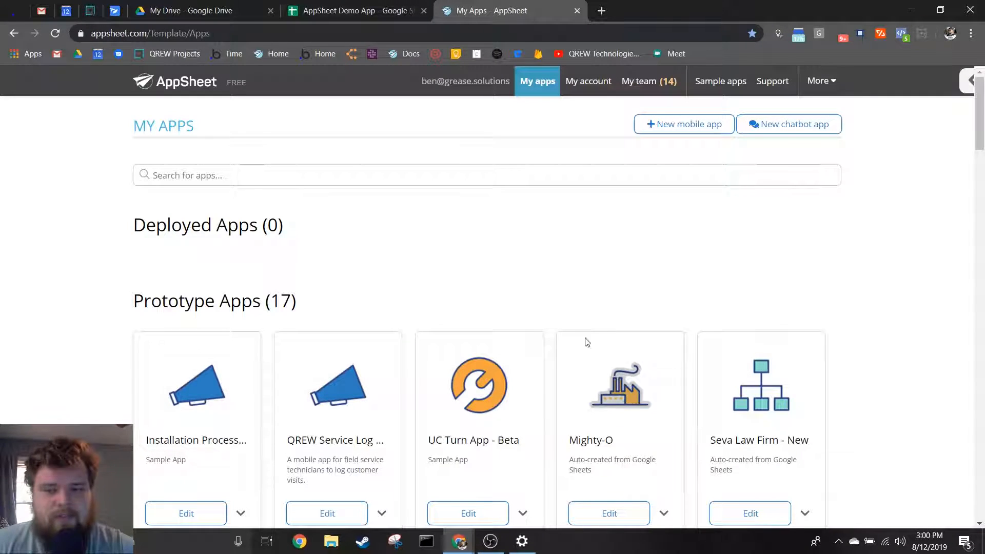
pyautogui.moveTo(715, 278)
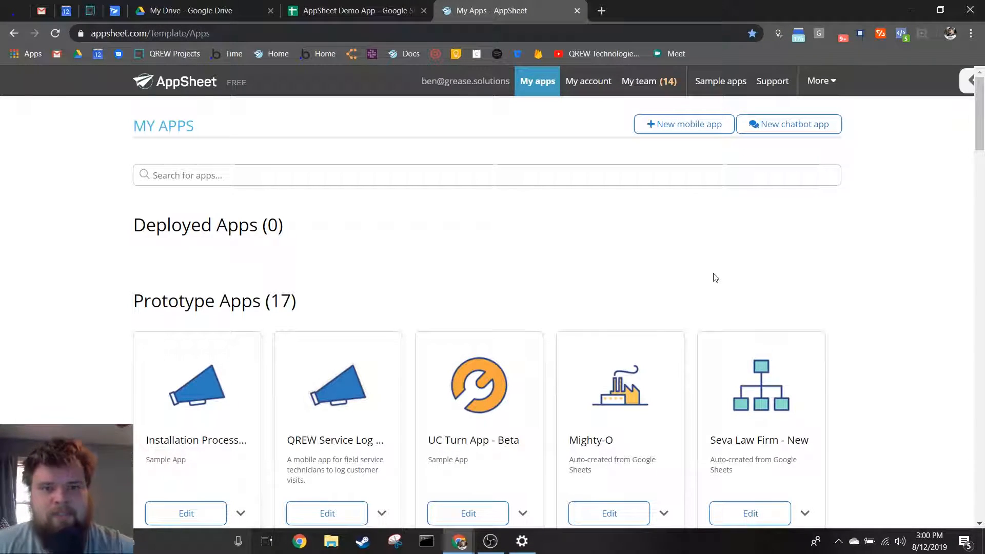
pyautogui.moveTo(710, 123)
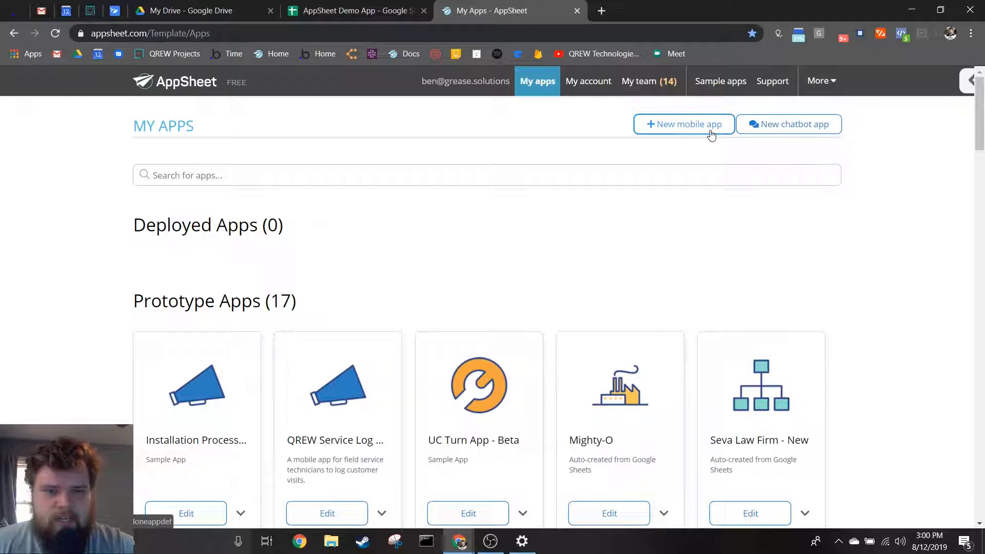
pyautogui.click(684, 124)
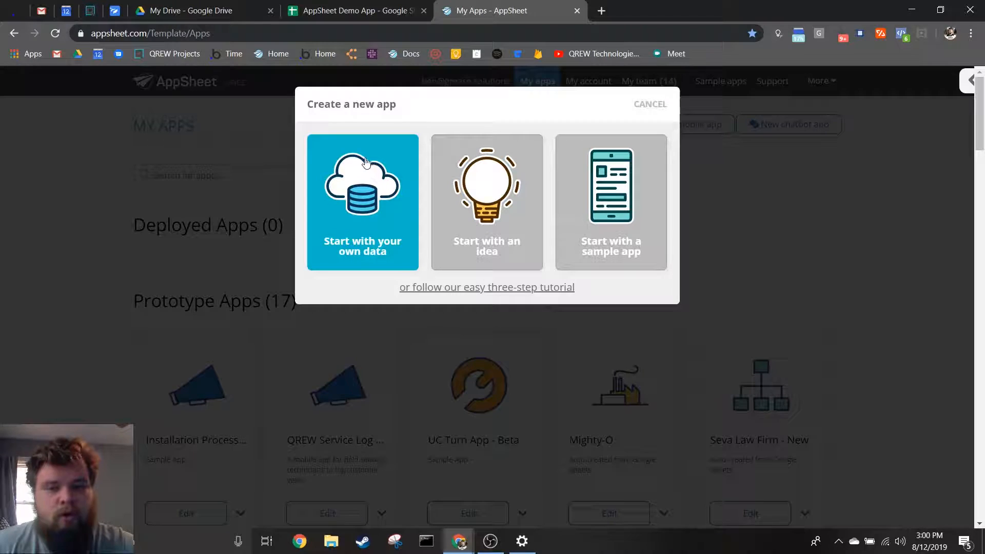
pyautogui.click(362, 201)
pyautogui.write('App')
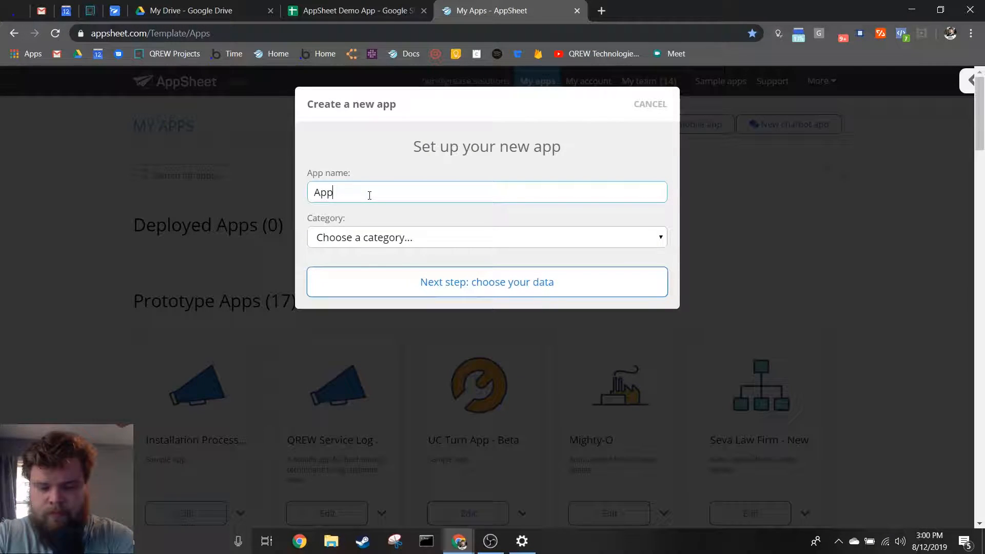
pyautogui.write('s')
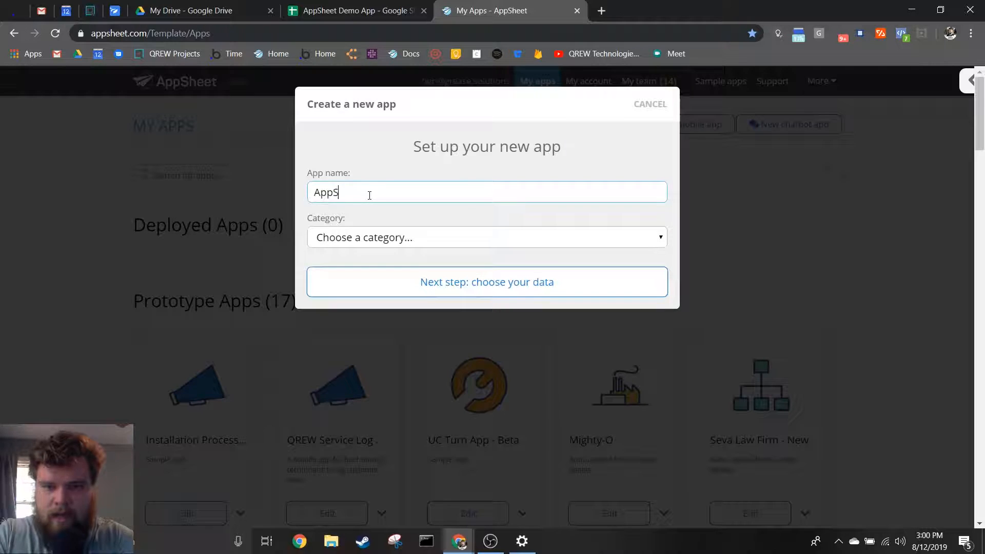
pyautogui.write('AppSheet Demo A')
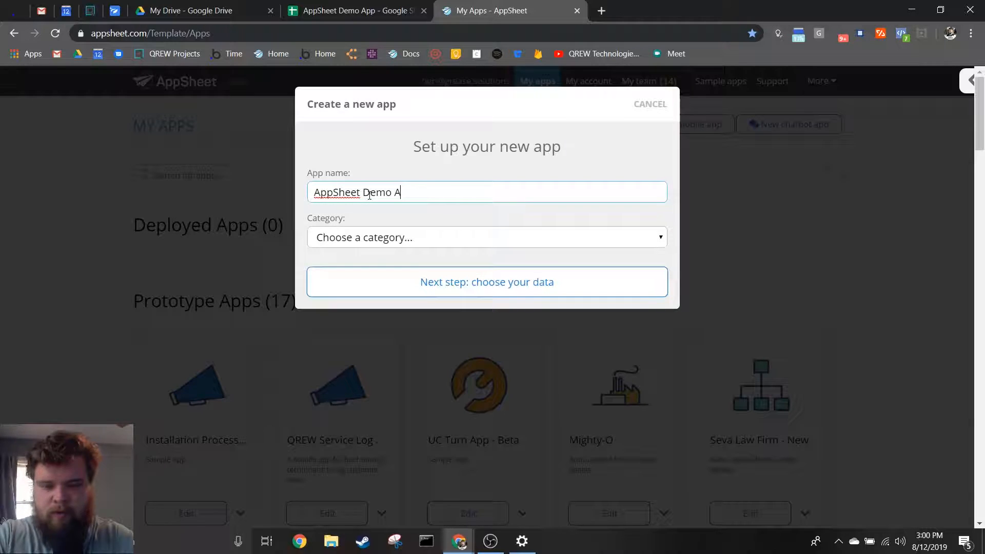
pyautogui.click(487, 237)
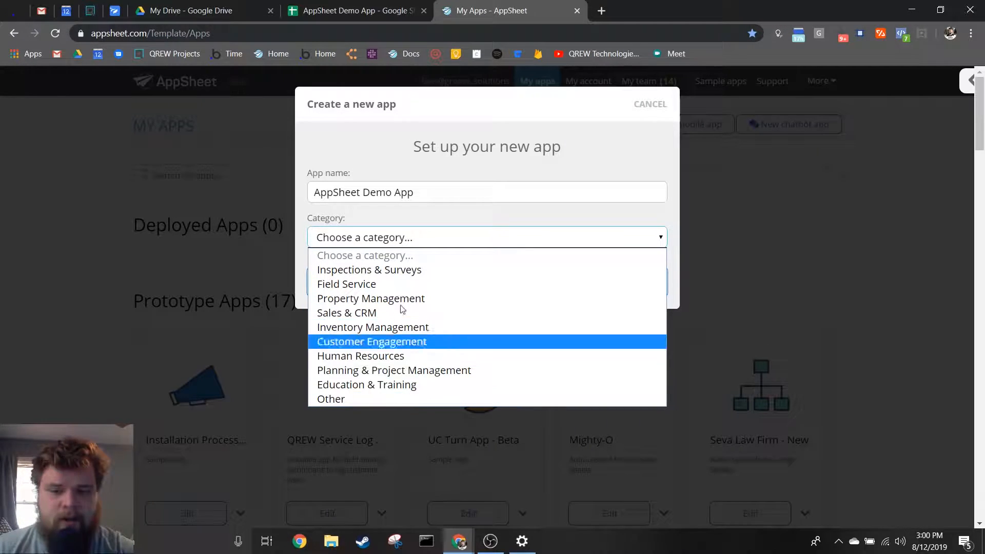
pyautogui.moveTo(394, 370)
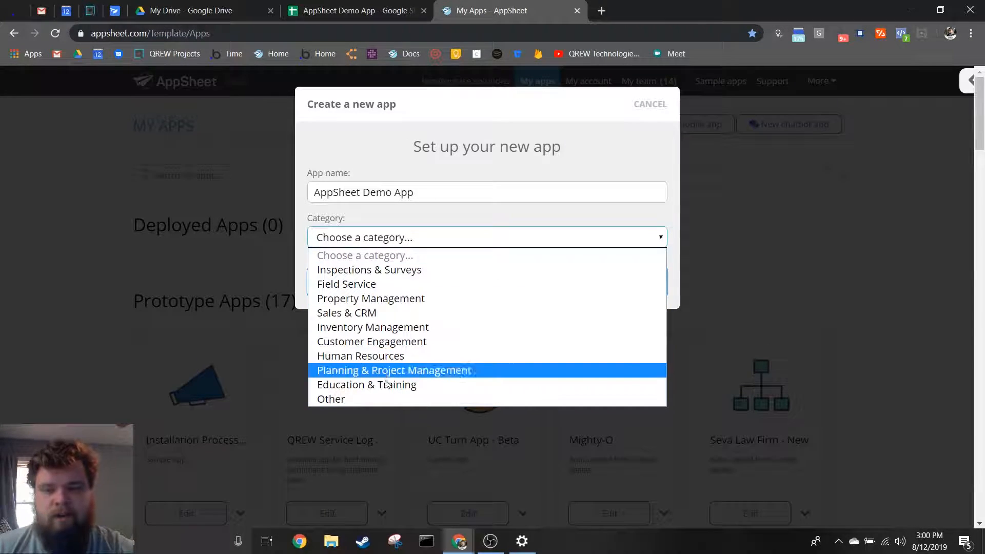
pyautogui.moveTo(365, 400)
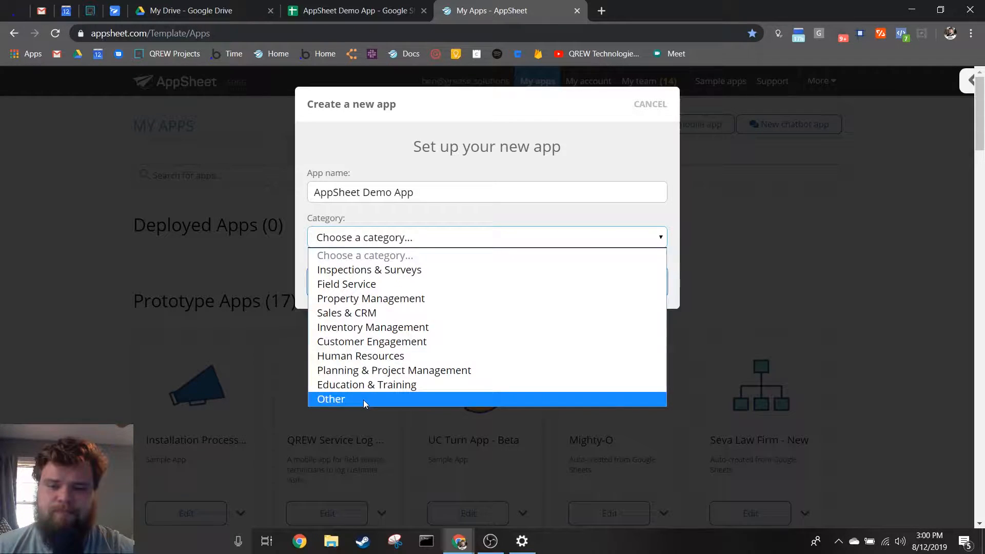
pyautogui.click(331, 399)
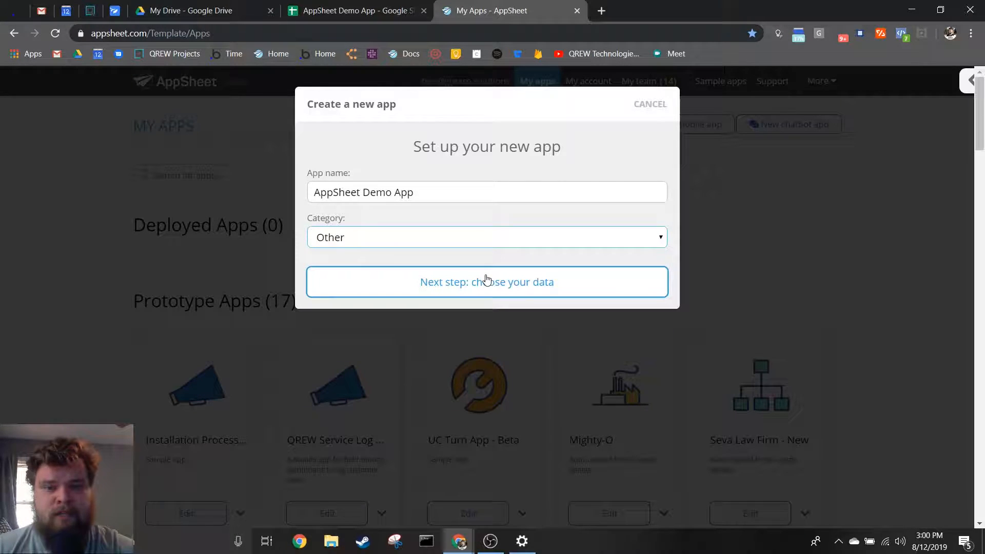
pyautogui.click(486, 282)
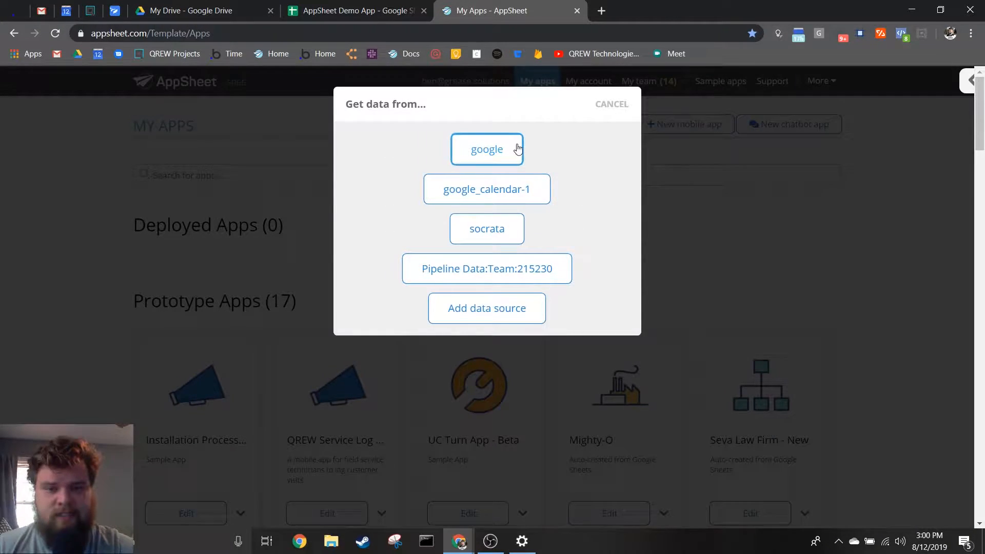
# Step: Pick the AppSheet Demo App spreadsheet from My Drive as the data source
pyautogui.click(487, 148)
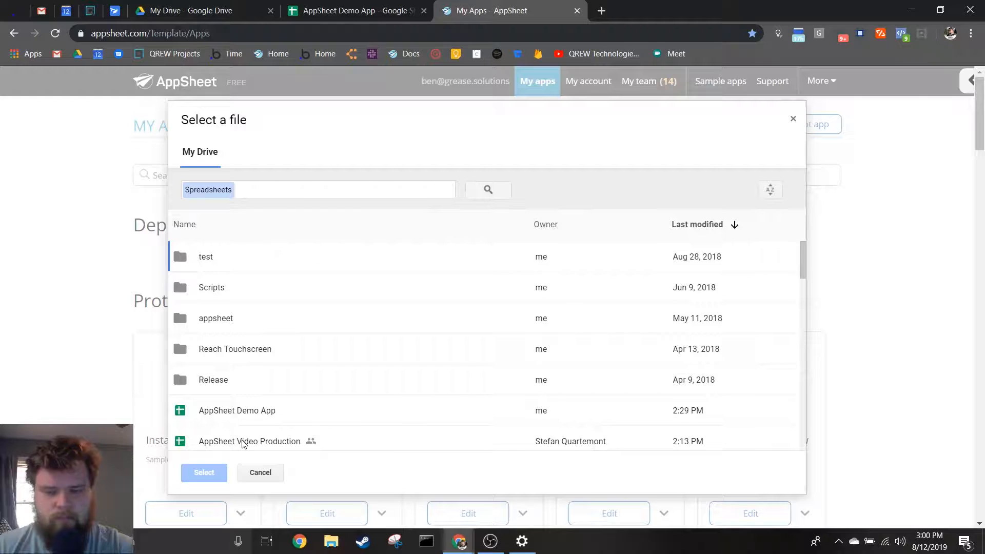
pyautogui.moveTo(308, 446)
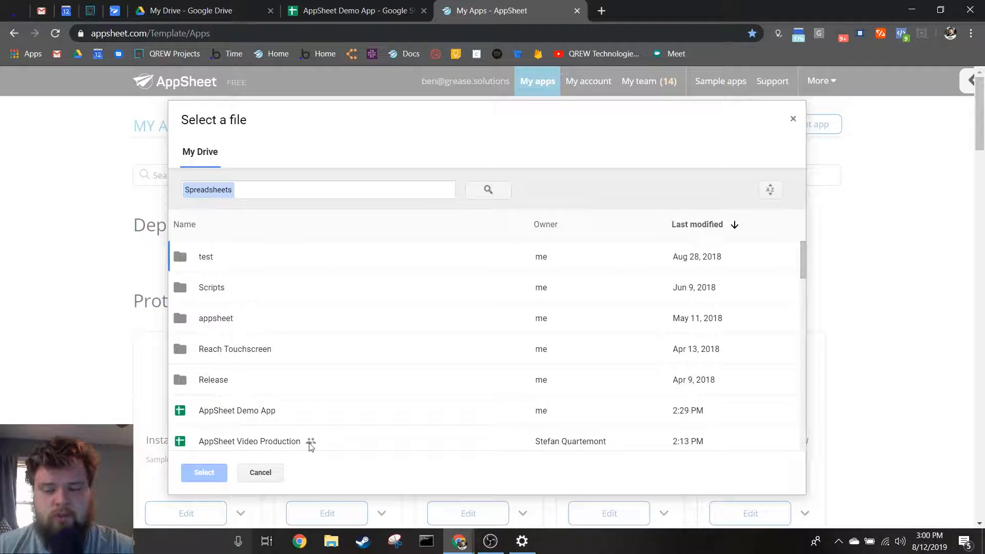
pyautogui.moveTo(305, 467)
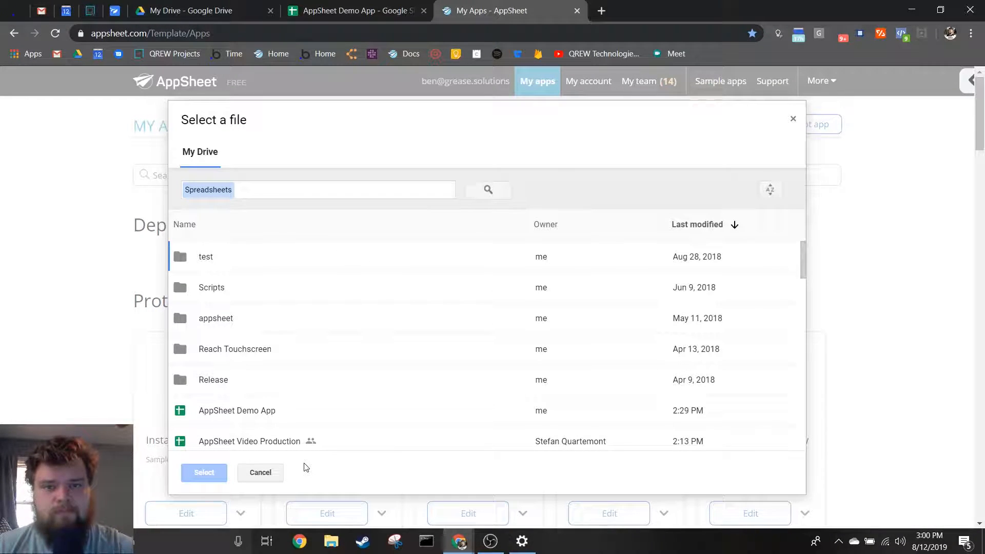
pyautogui.moveTo(178, 333)
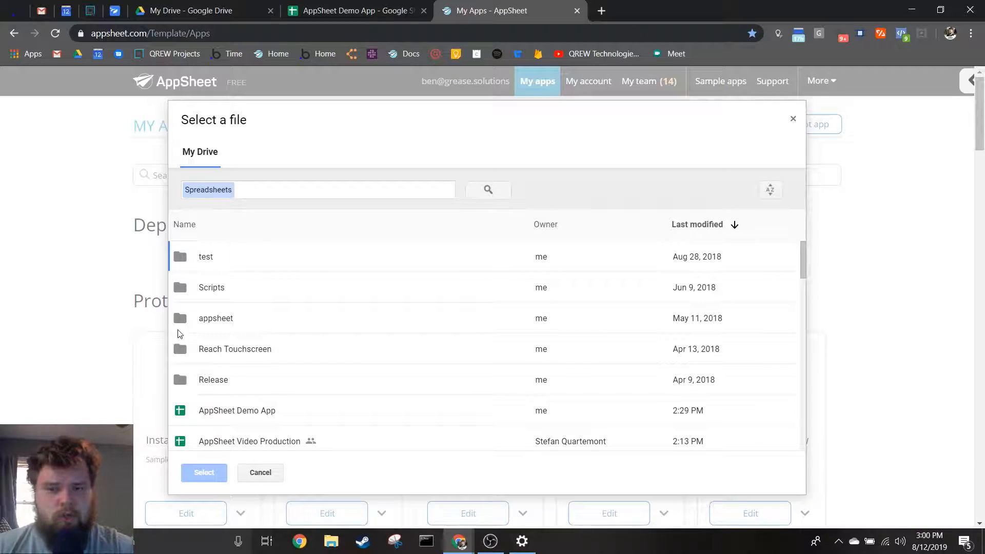
pyautogui.moveTo(520, 280)
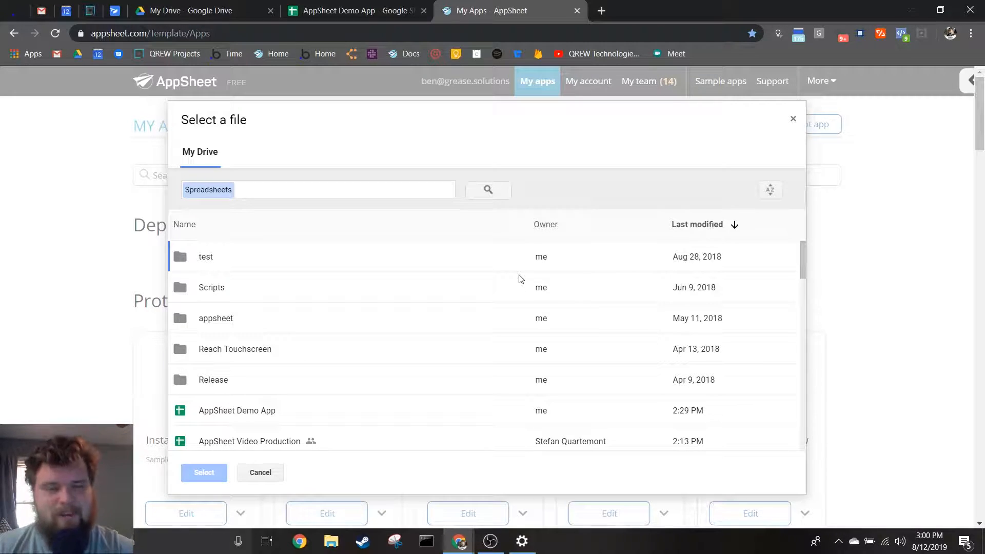
pyautogui.moveTo(381, 318)
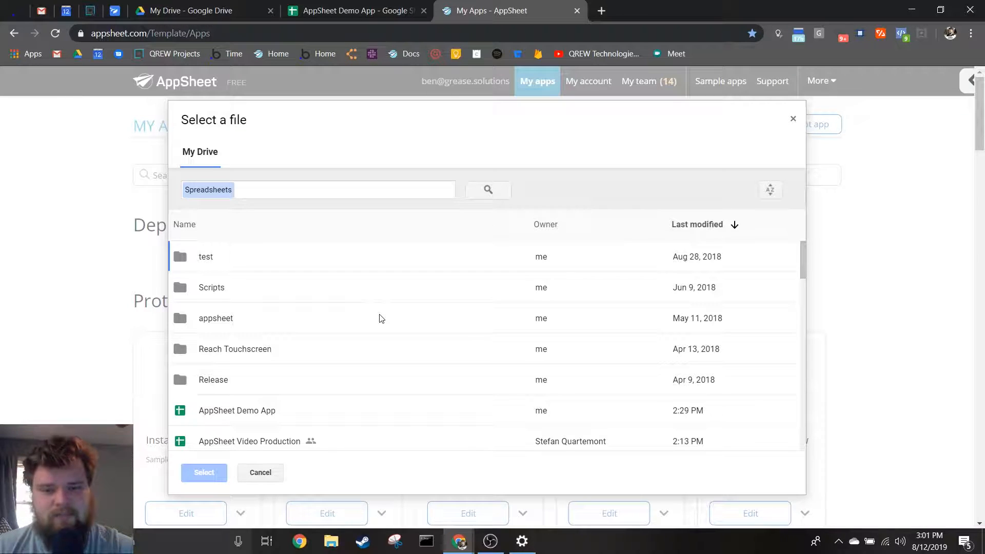
pyautogui.moveTo(286, 410)
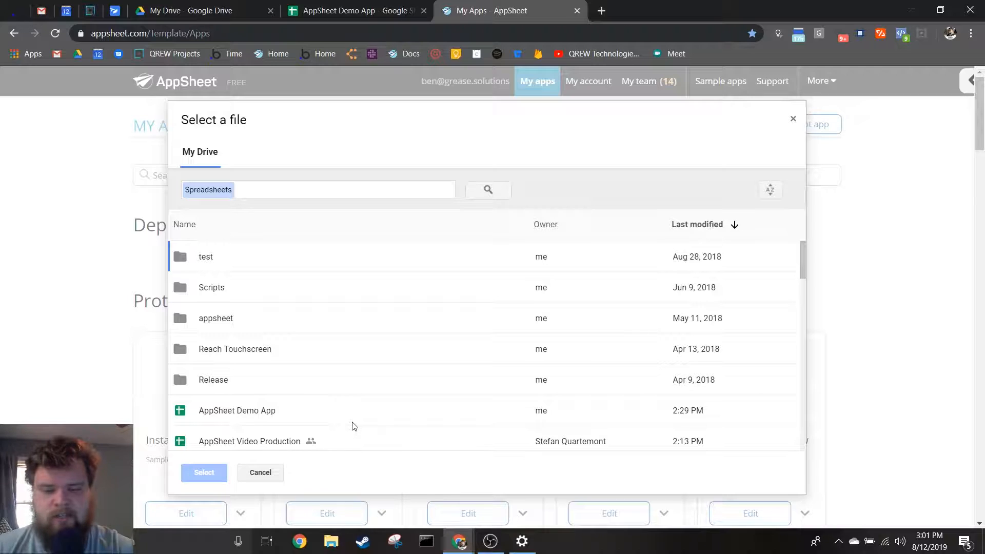
pyautogui.click(238, 411)
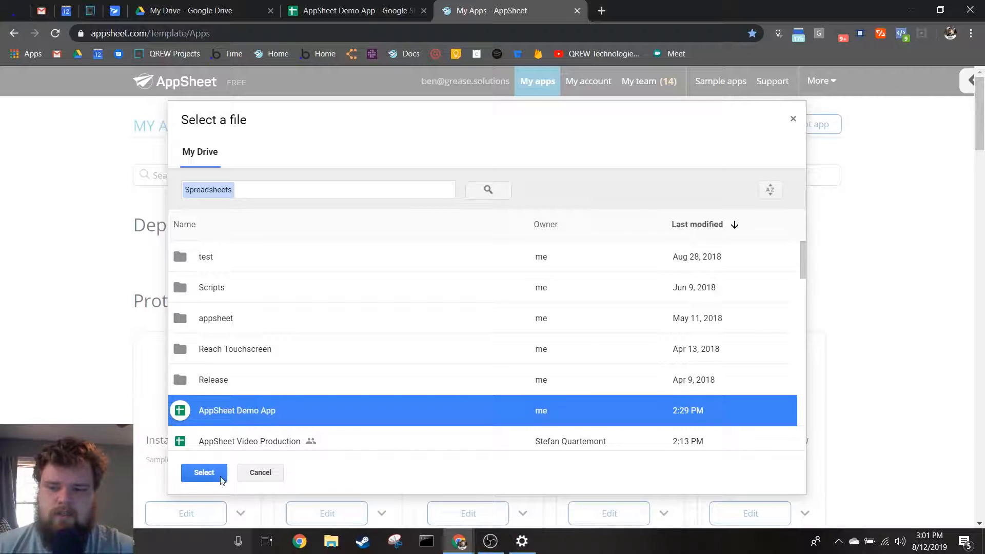
# Step: Generate the app from the selected spreadsheet and scroll the preview's Employees list
pyautogui.click(204, 473)
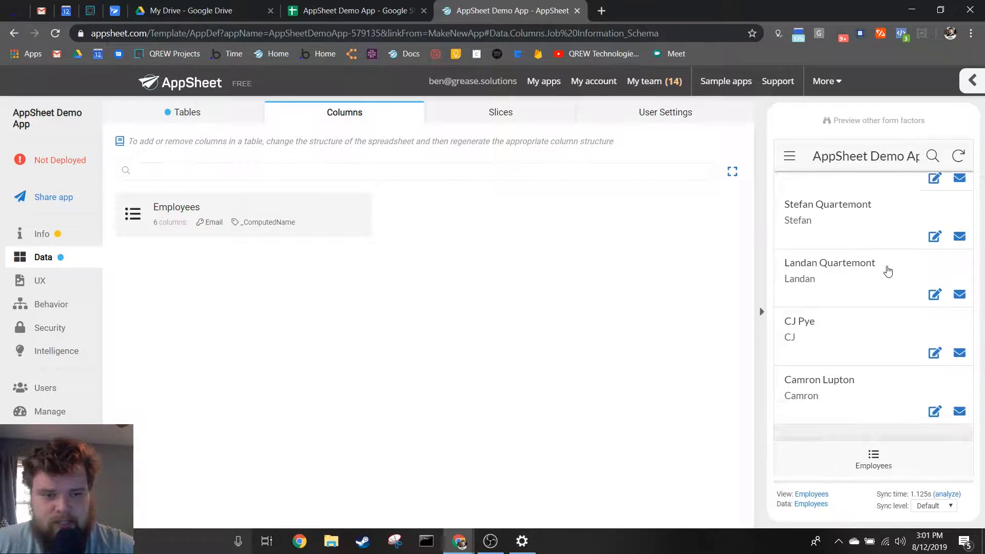
pyautogui.scroll(3)
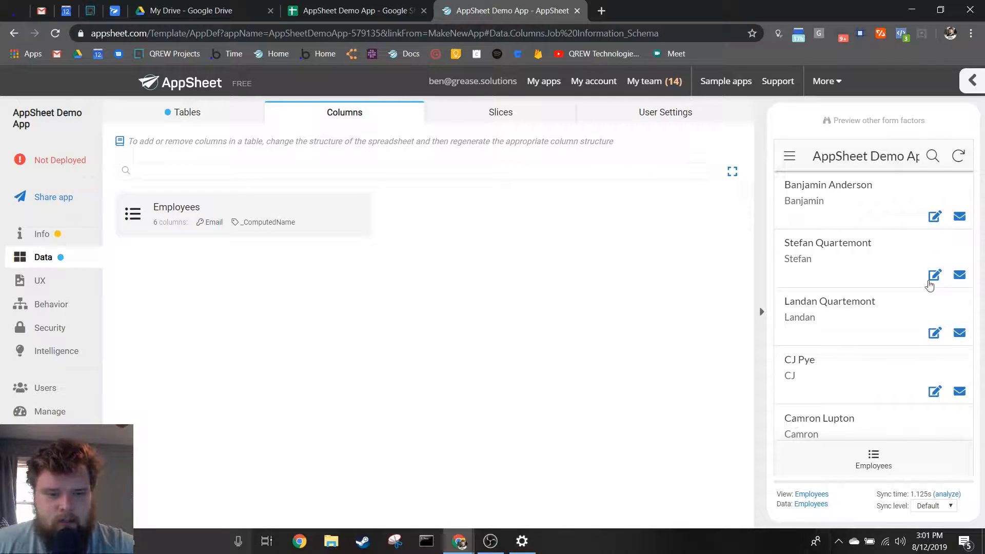
pyautogui.moveTo(900, 193)
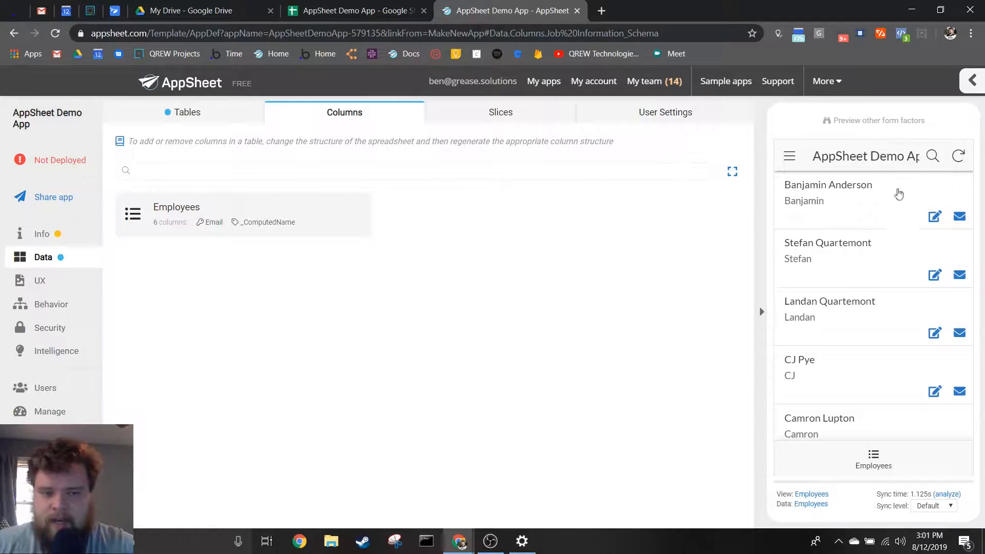
pyautogui.moveTo(853, 419)
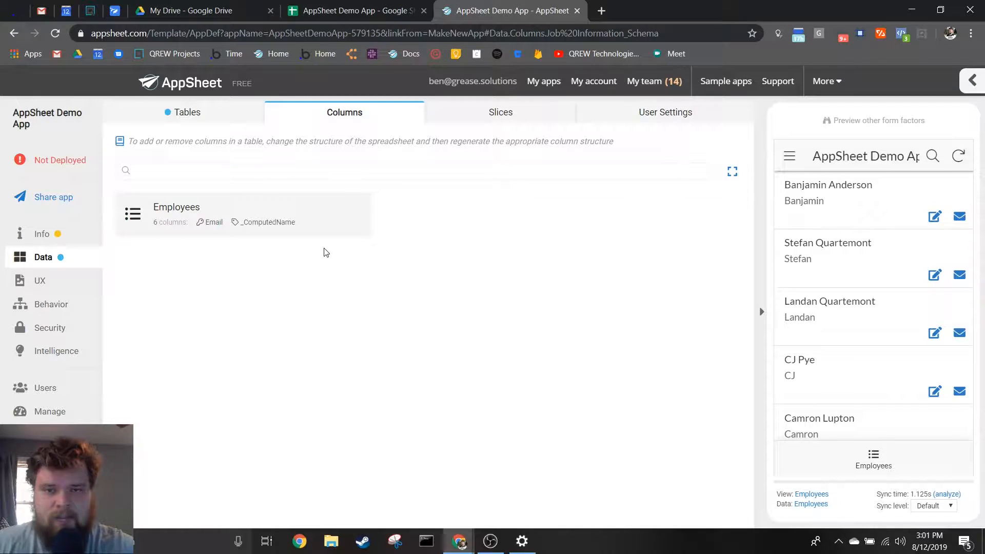
pyautogui.moveTo(527, 345)
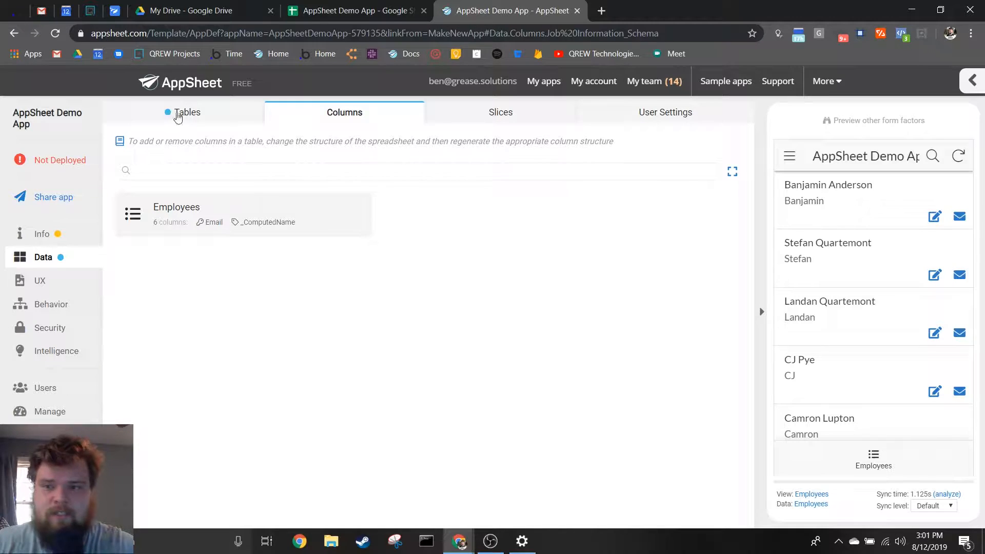
# Step: Under Data > Tables, confirm the spreadsheet's Job sheet and add a table for 'Job'
pyautogui.click(187, 112)
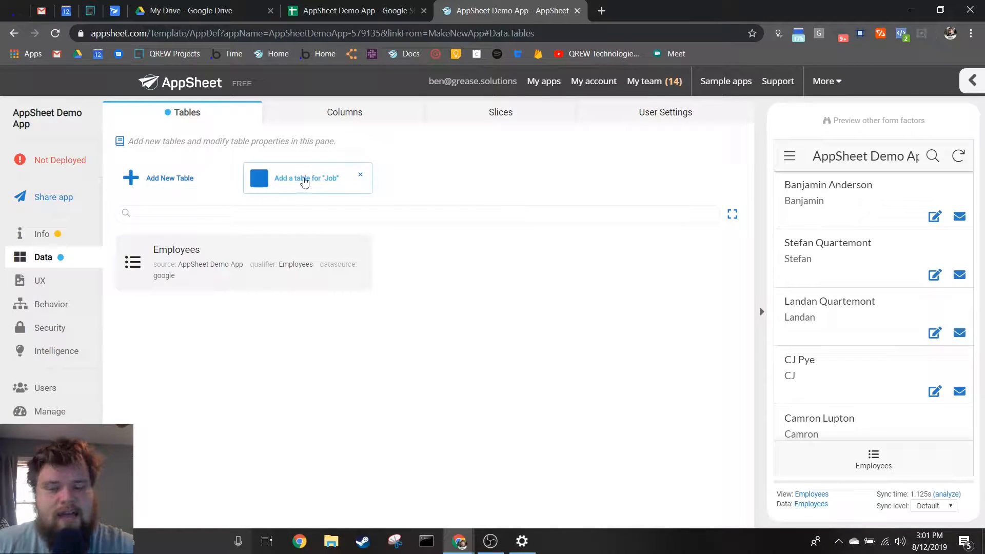
pyautogui.click(356, 11)
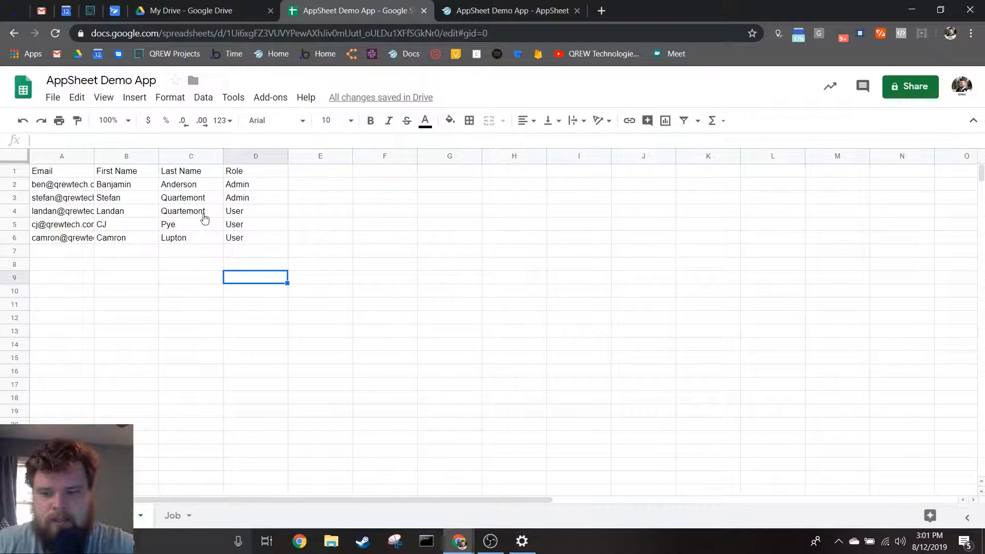
pyautogui.click(510, 11)
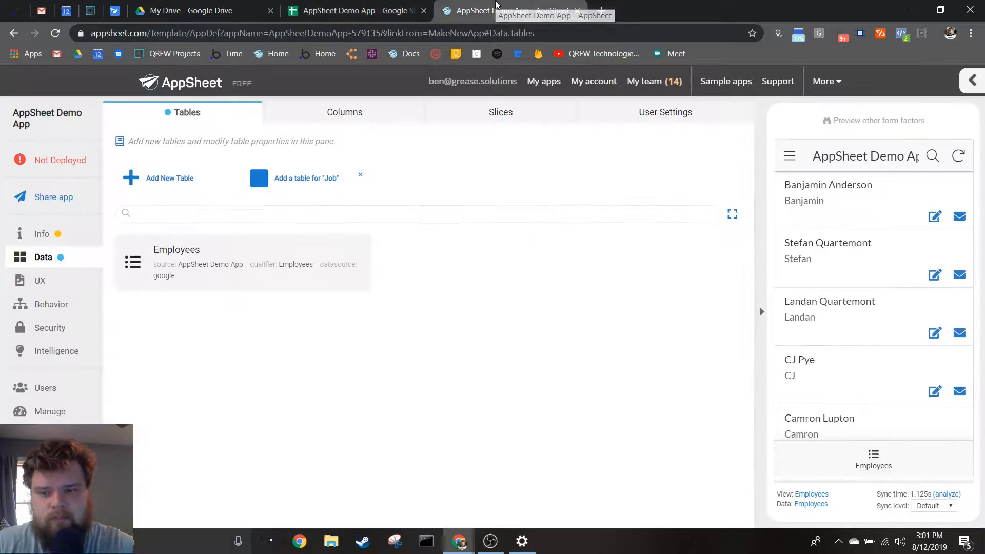
pyautogui.click(307, 178)
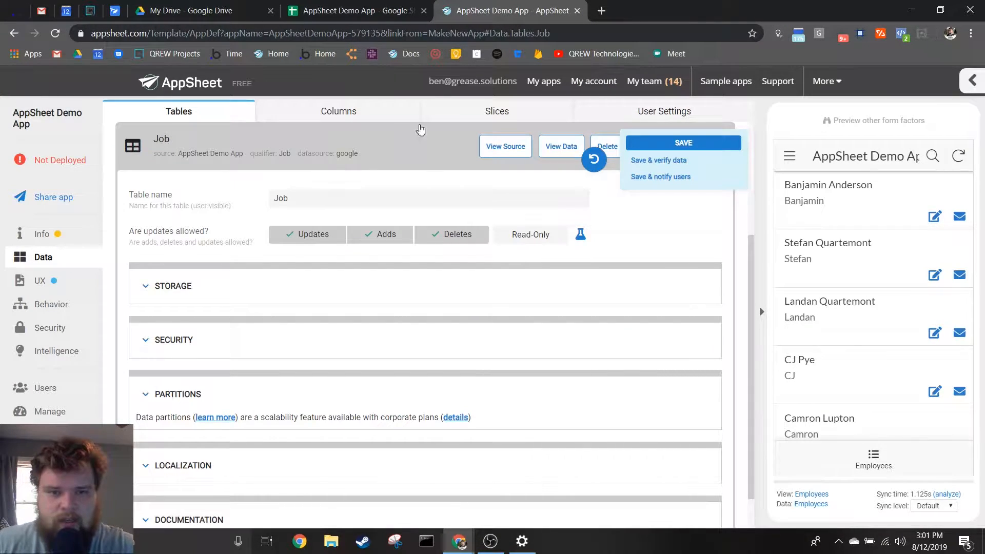
# Step: Save the app, then check the preview's Employees and Job views and a job record's details
pyautogui.click(682, 143)
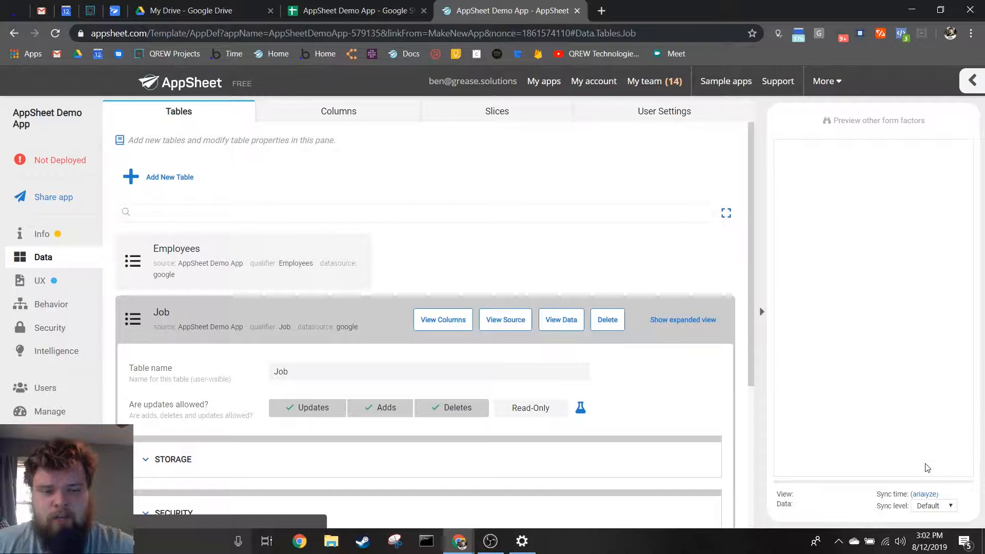
pyautogui.moveTo(826, 461)
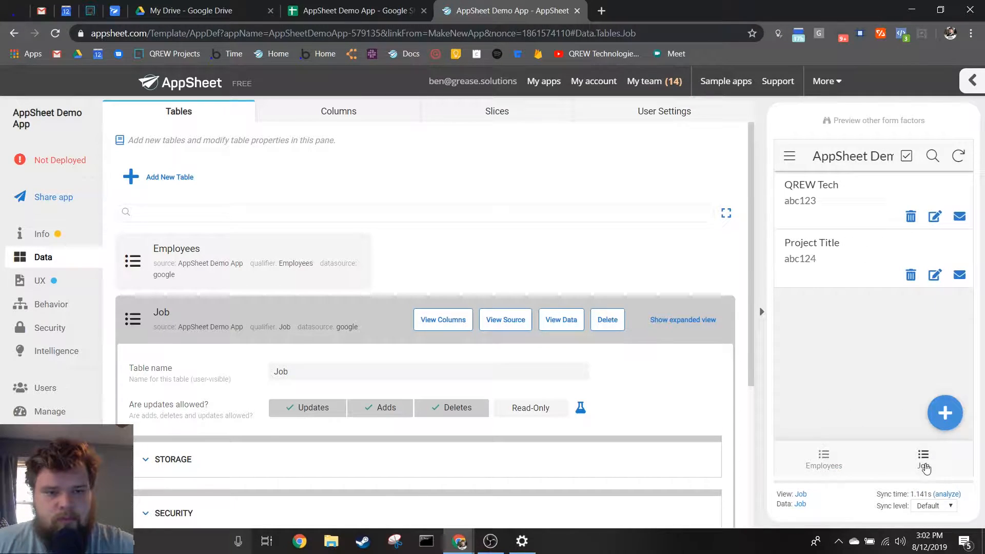
pyautogui.click(822, 460)
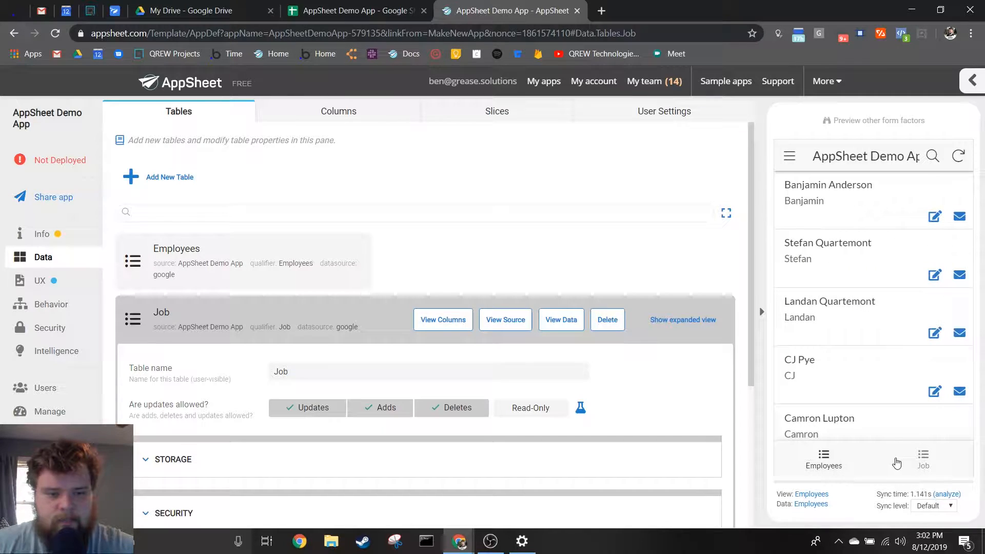
pyautogui.click(923, 461)
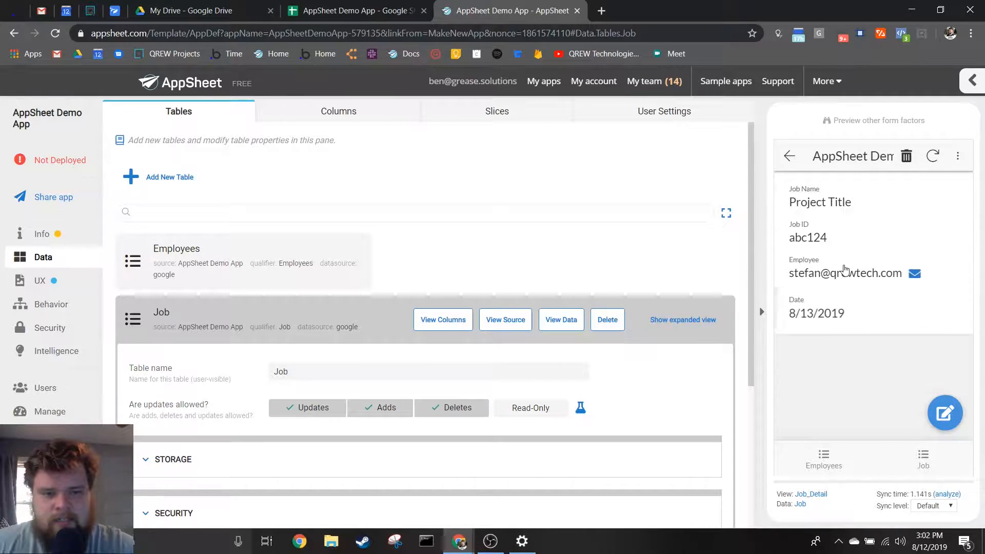
pyautogui.click(823, 459)
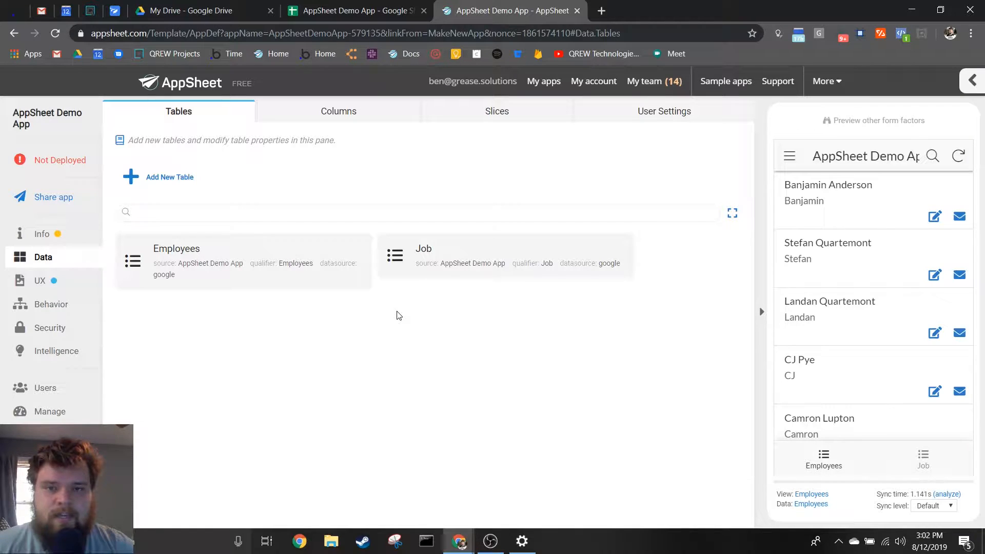
pyautogui.click(414, 212)
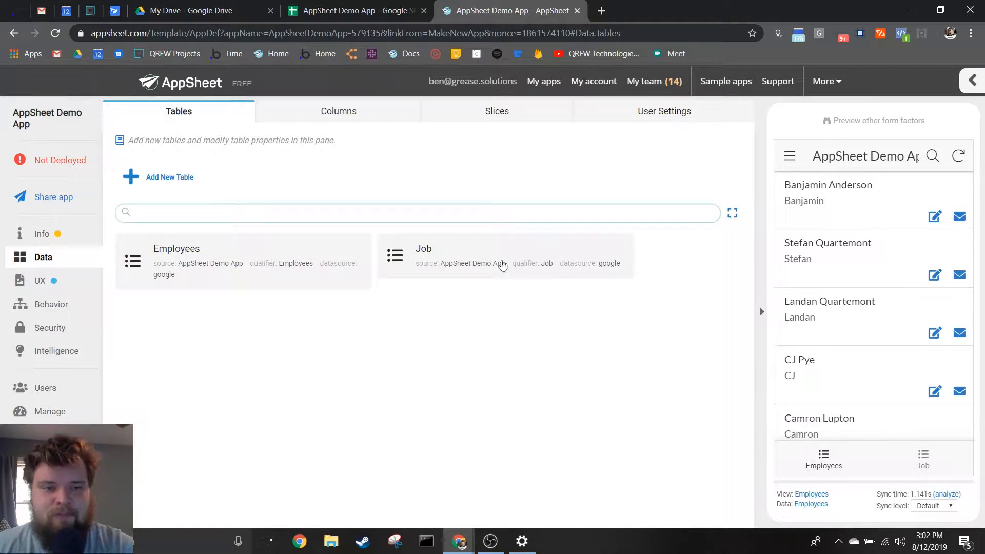